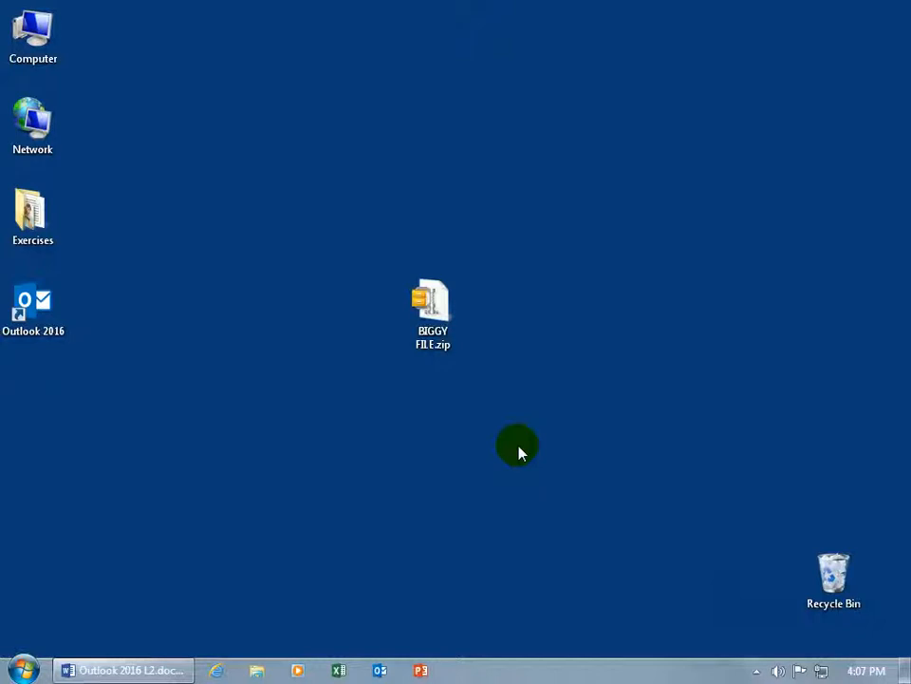
pyautogui.moveTo(437, 391)
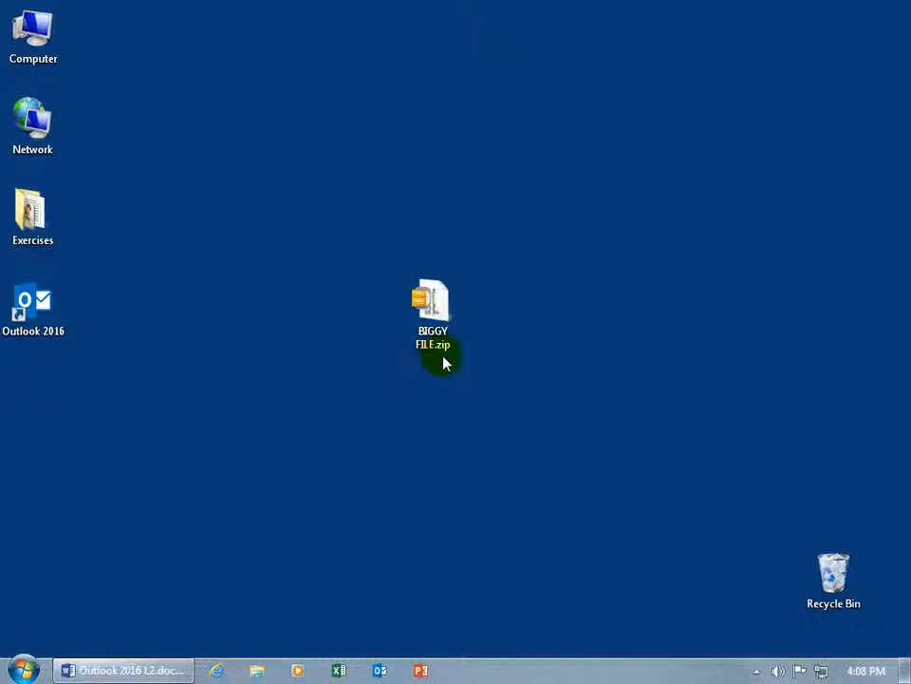
# Show the properties of BIGGY FILE.zip on the desktop to check its size
pyautogui.rightClick(433, 313)
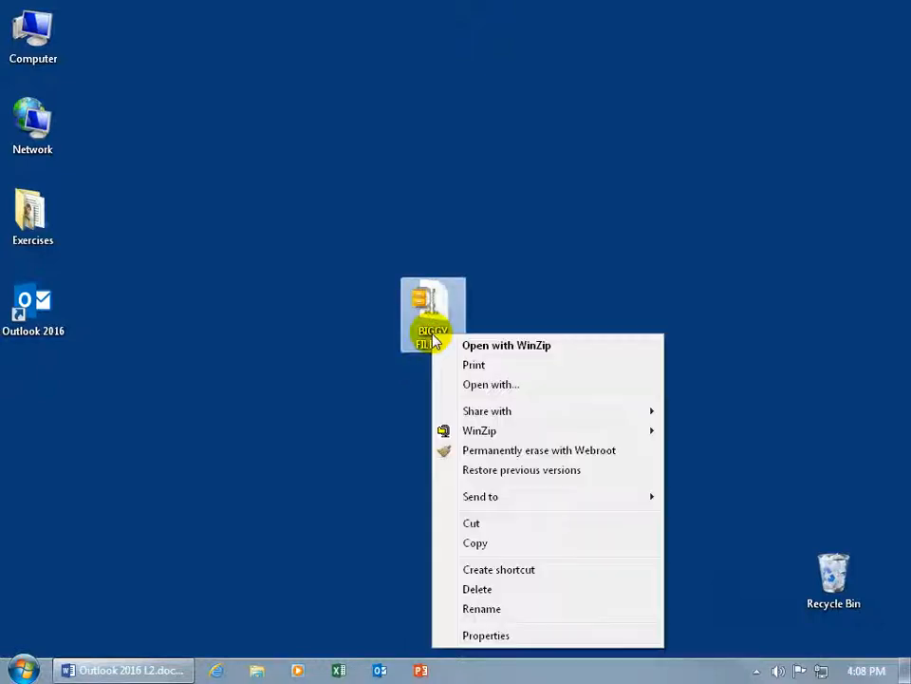
pyautogui.click(486, 634)
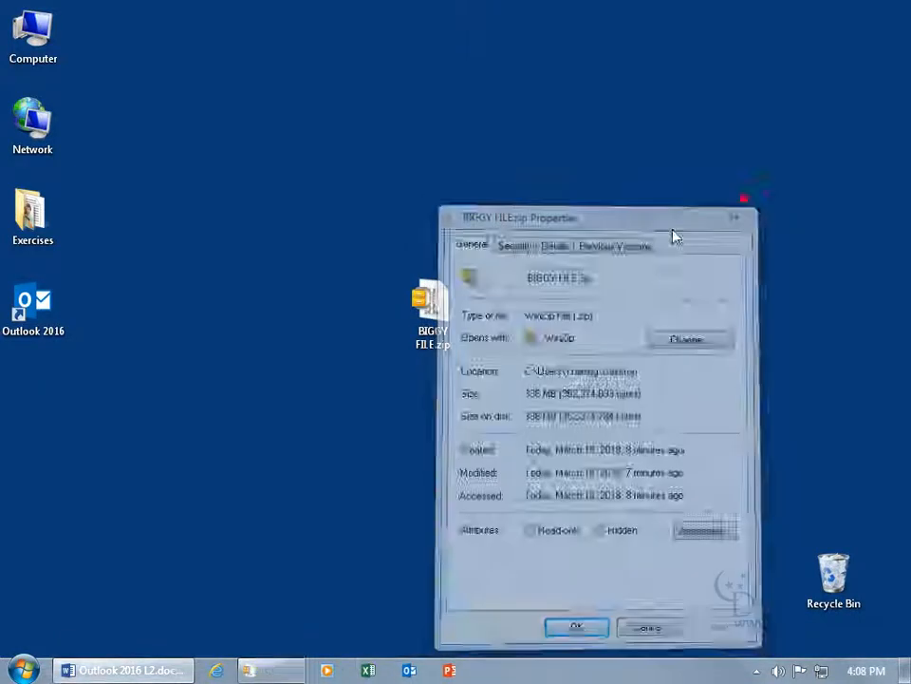
# Launch Outlook, start a new email and attach BIGGY FILE.zip from Recent Items, hitting the size-limit warning
pyautogui.doubleClick(34, 302)
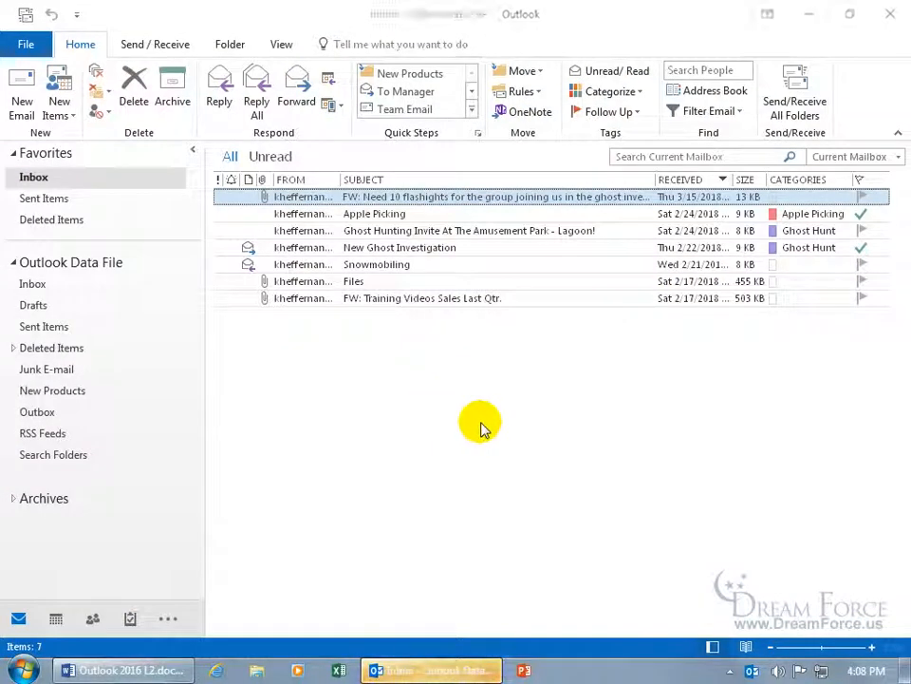
pyautogui.click(20, 91)
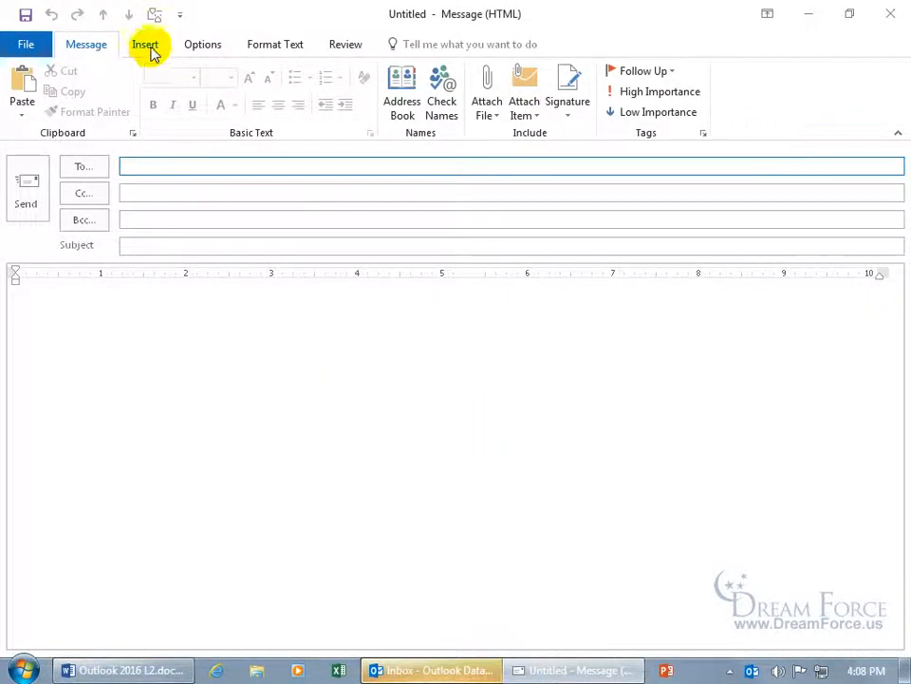
pyautogui.click(144, 43)
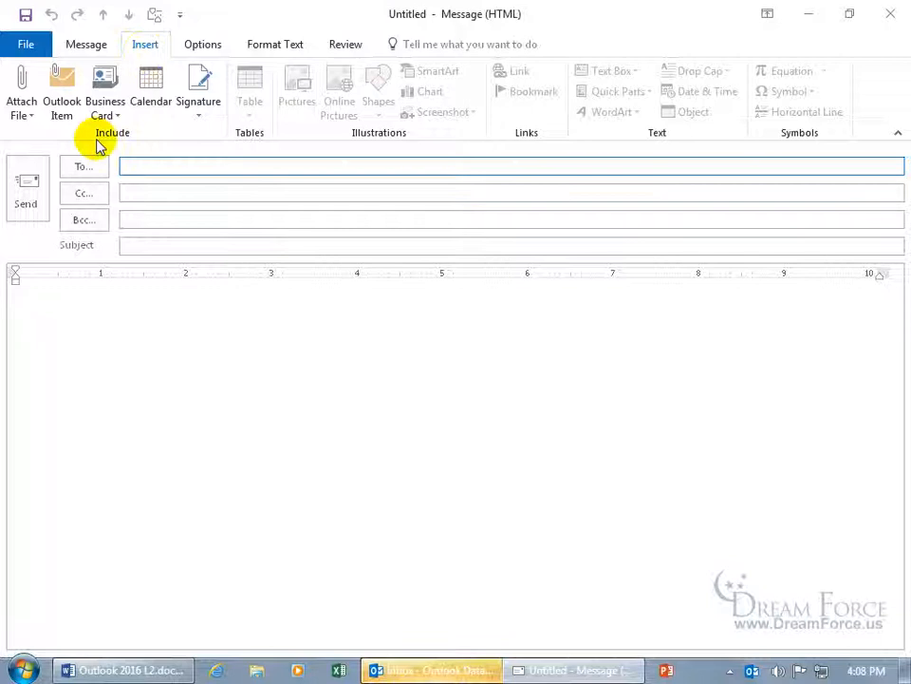
pyautogui.click(21, 91)
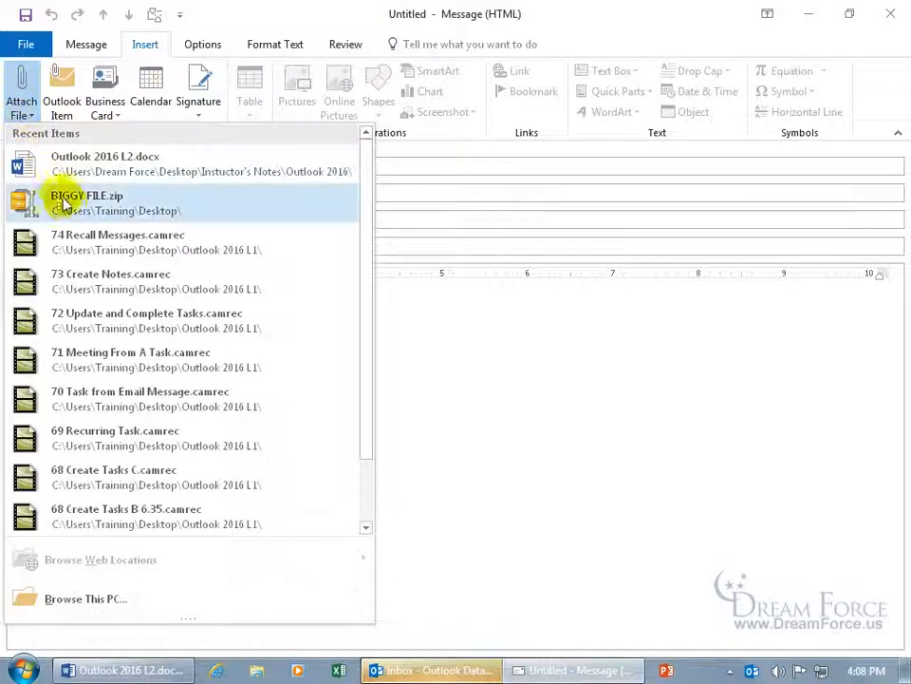
pyautogui.click(88, 201)
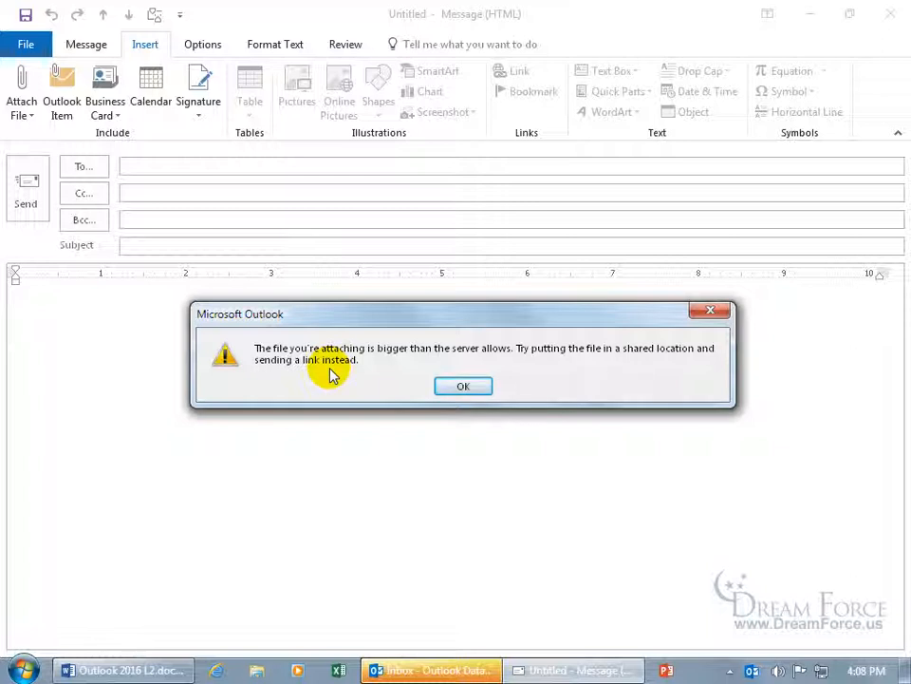
# Dismiss the warning, discard the unsent message without saving, and quit Outlook
pyautogui.click(463, 386)
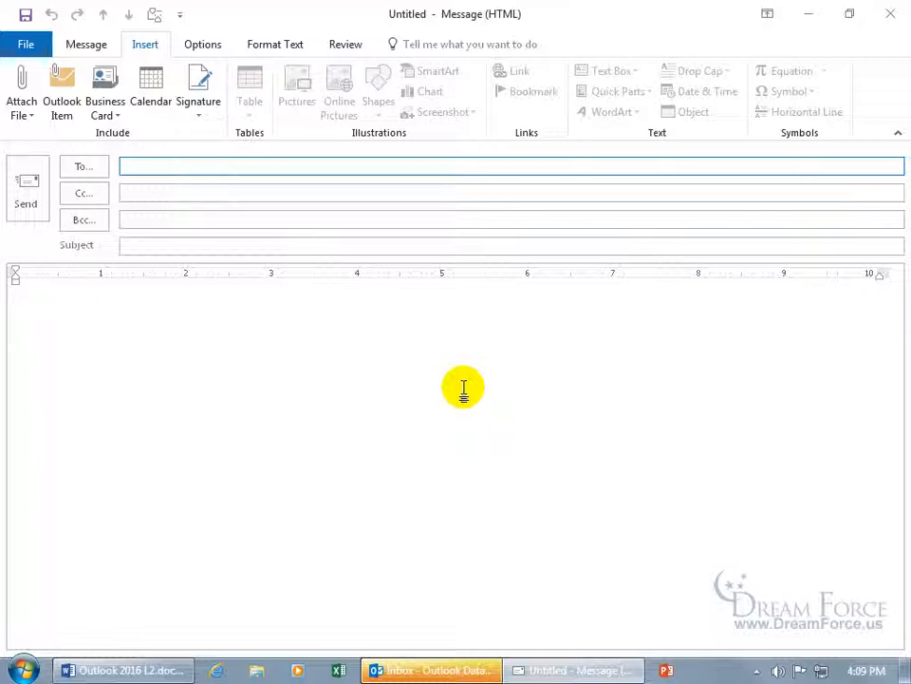
pyautogui.click(889, 13)
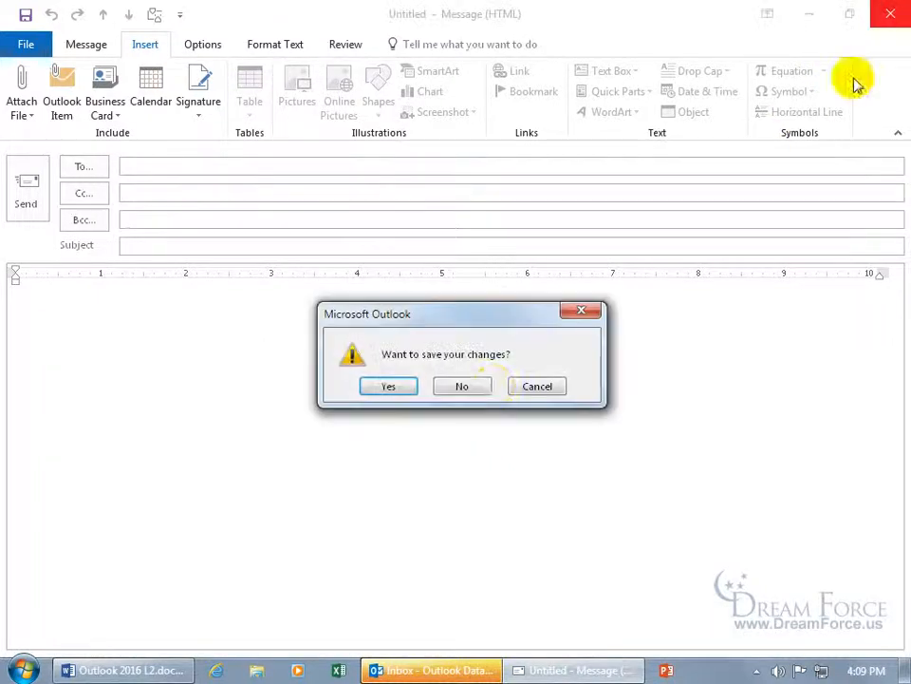
pyautogui.click(463, 386)
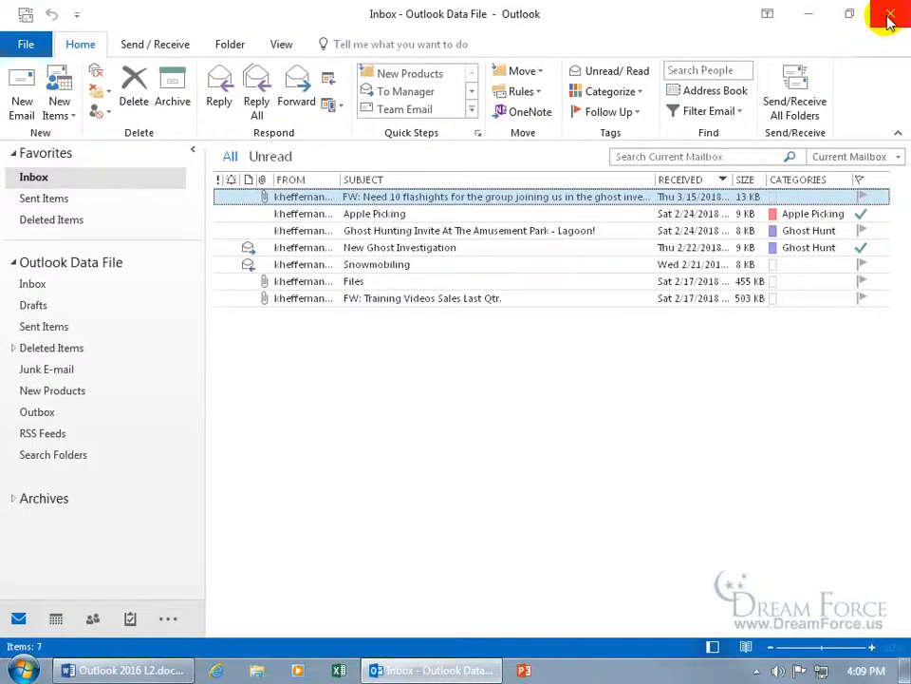
pyautogui.click(889, 17)
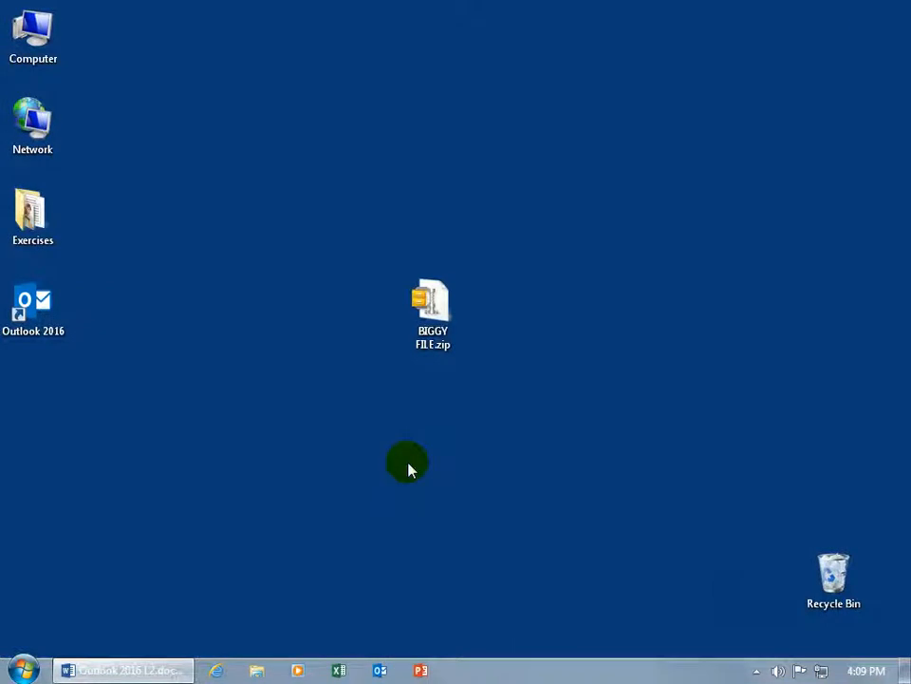
pyautogui.moveTo(403, 467)
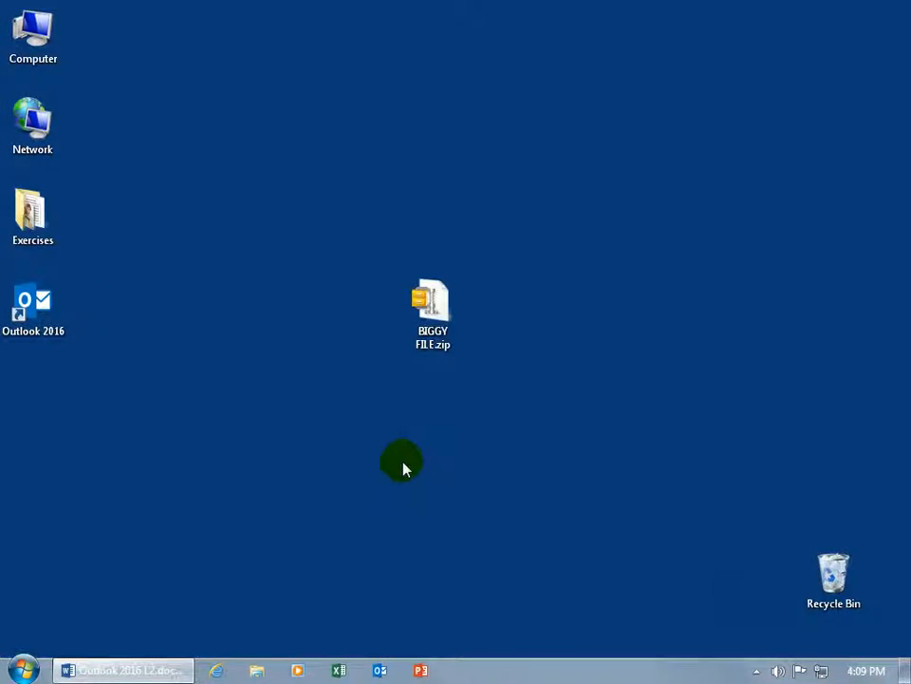
pyautogui.moveTo(217, 418)
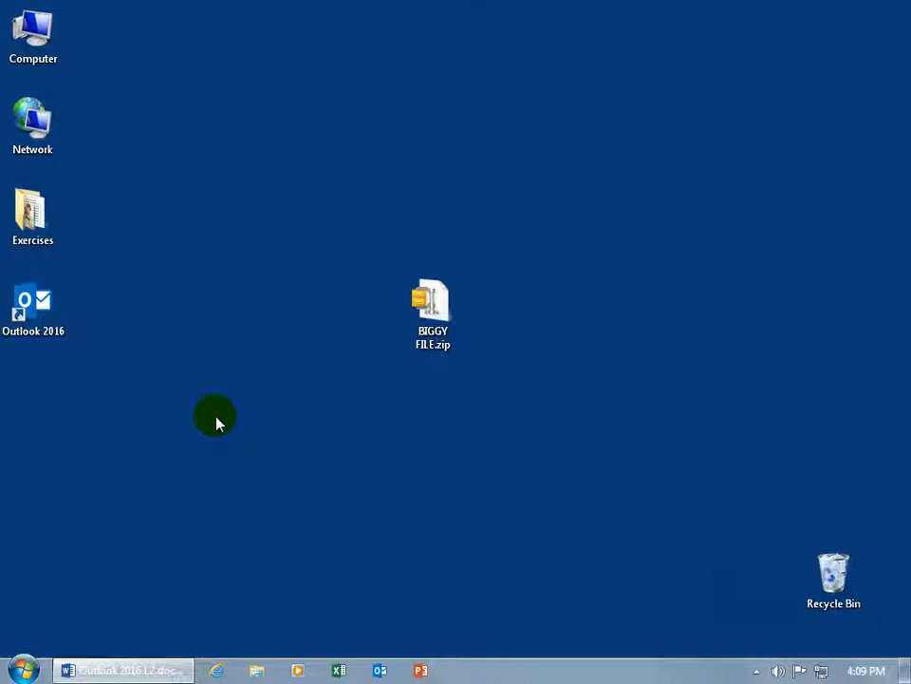
pyautogui.moveTo(270, 359)
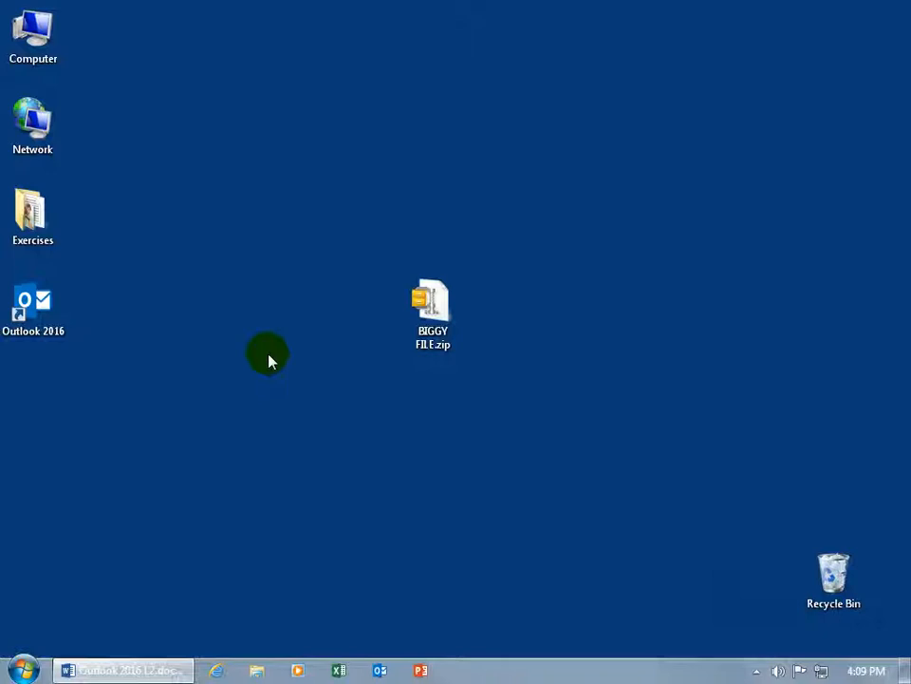
# Bring up the Start menu from the taskbar
pyautogui.click(17, 668)
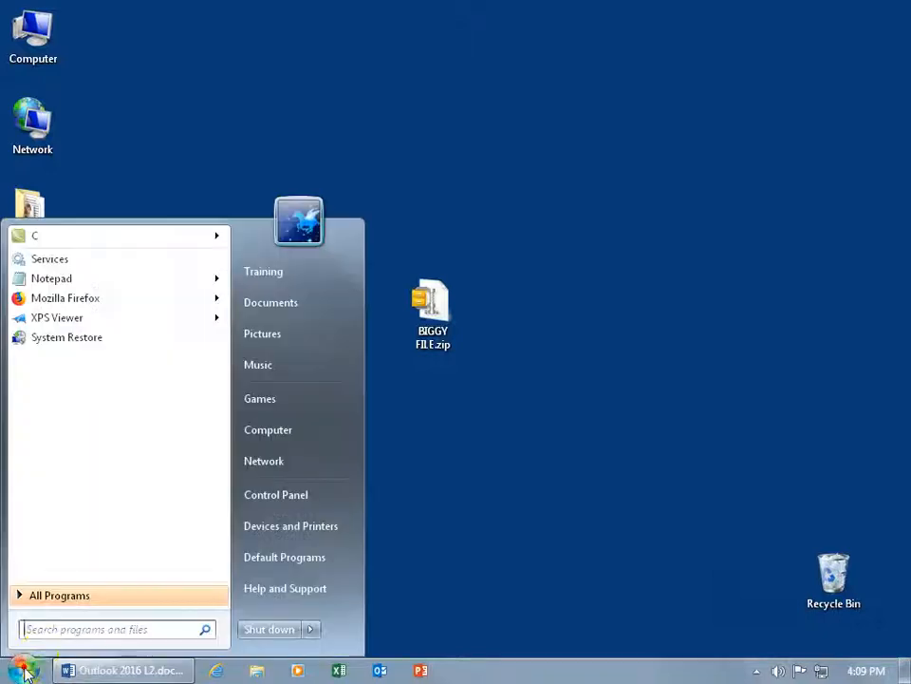
# Search for regedit, launch it and grant the User Account Control prompt
pyautogui.click(104, 628)
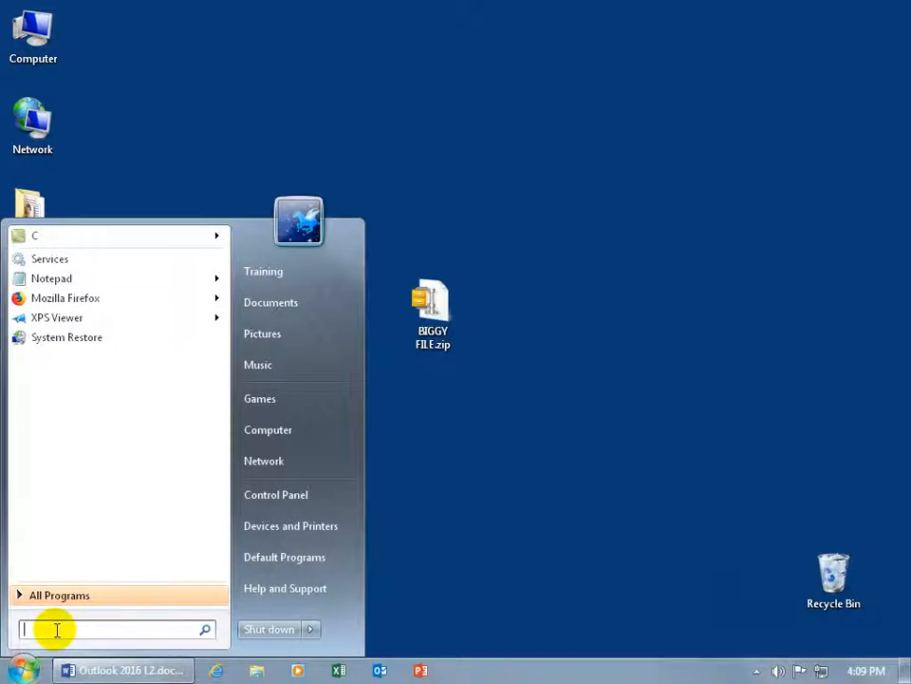
pyautogui.write('regedit')
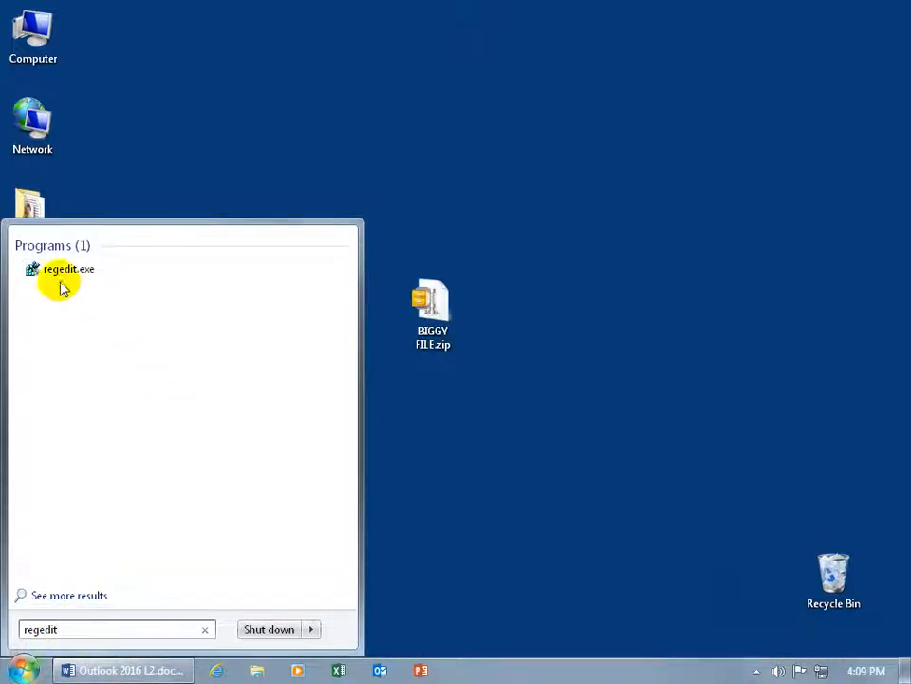
pyautogui.click(69, 269)
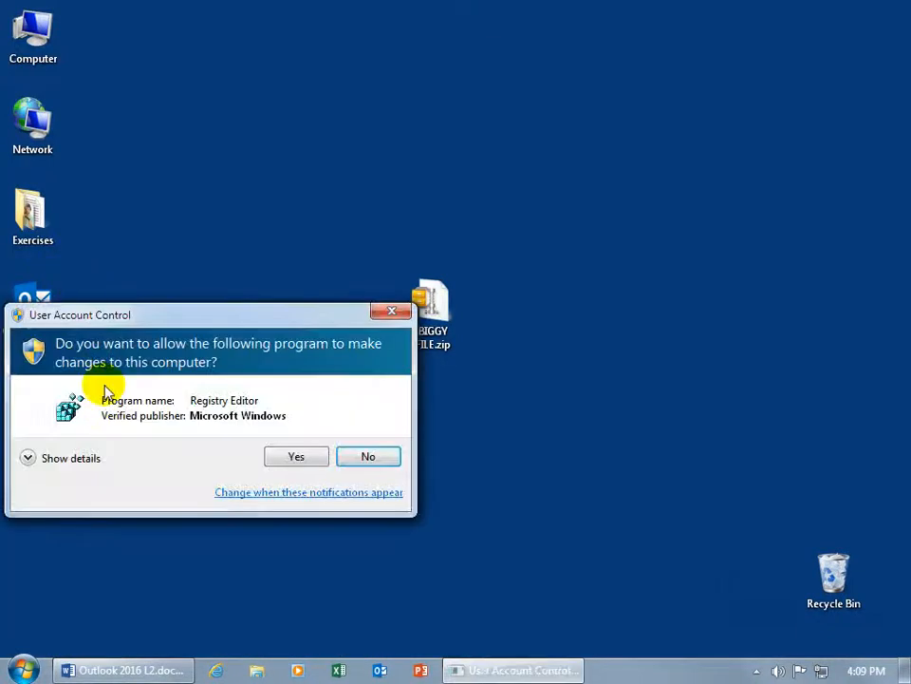
pyautogui.moveTo(140, 452)
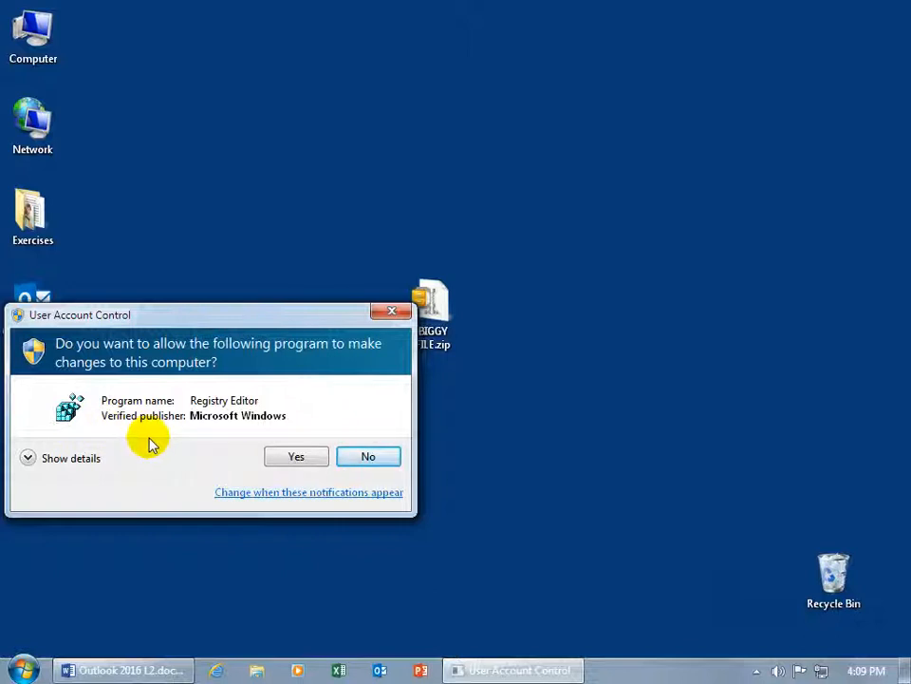
pyautogui.click(296, 456)
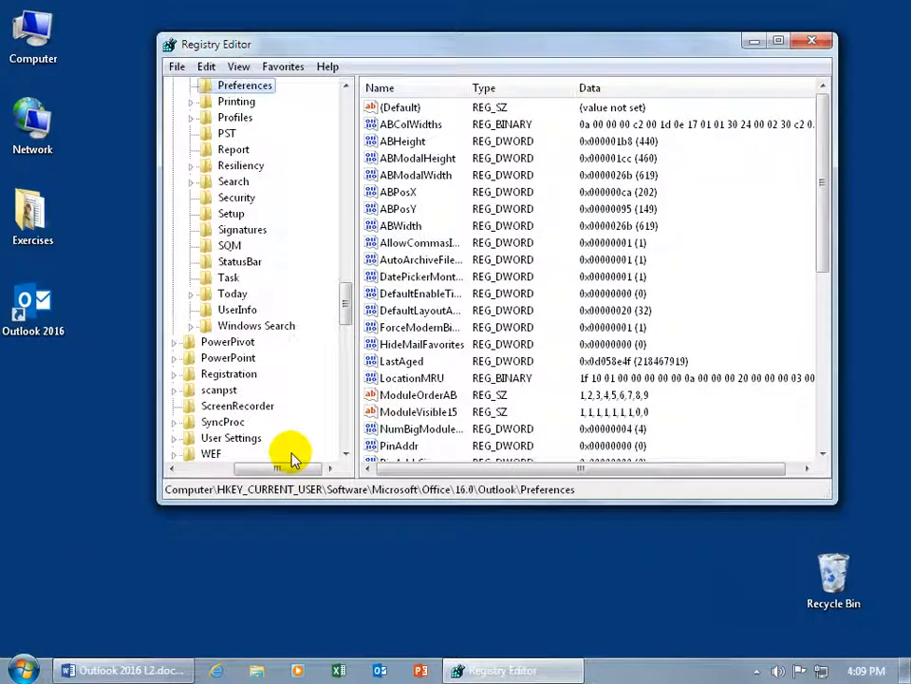
# Navigate HKEY_CURRENT_USER > Software > Microsoft > Office > 16.0 down to the Outlook key
pyautogui.click(778, 40)
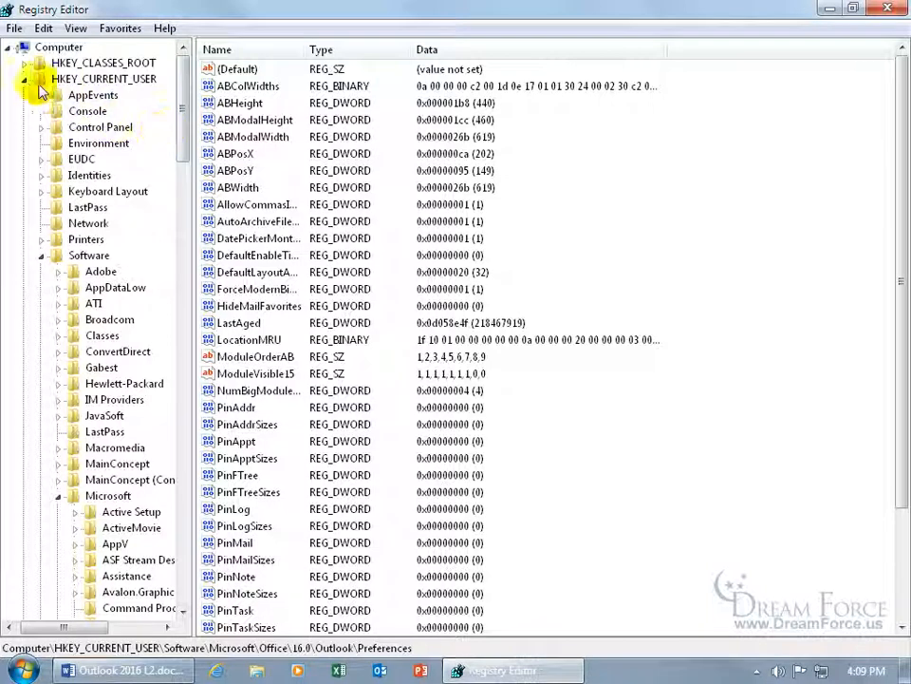
pyautogui.click(37, 80)
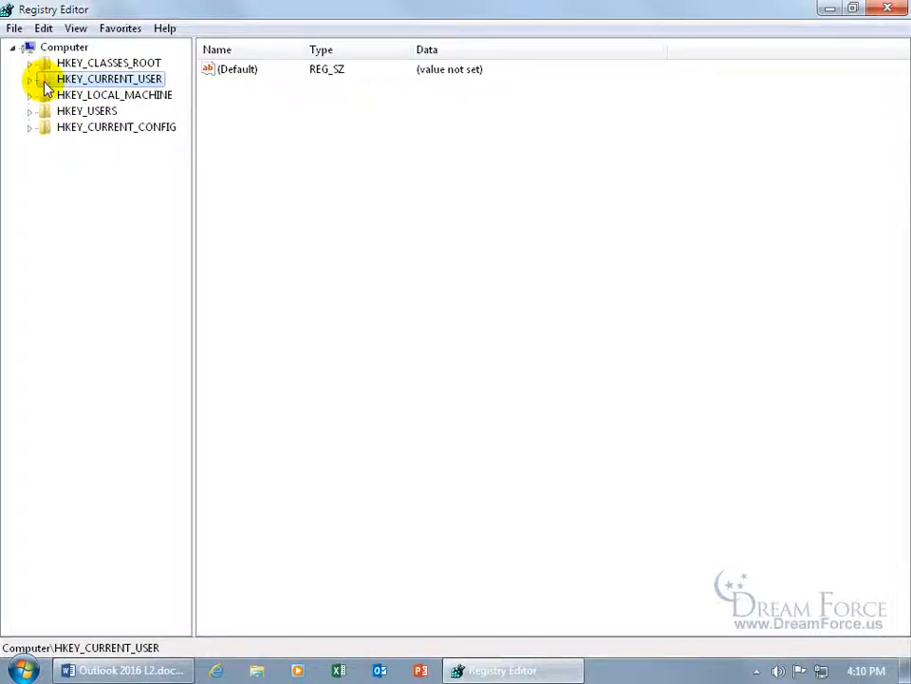
pyautogui.click(31, 77)
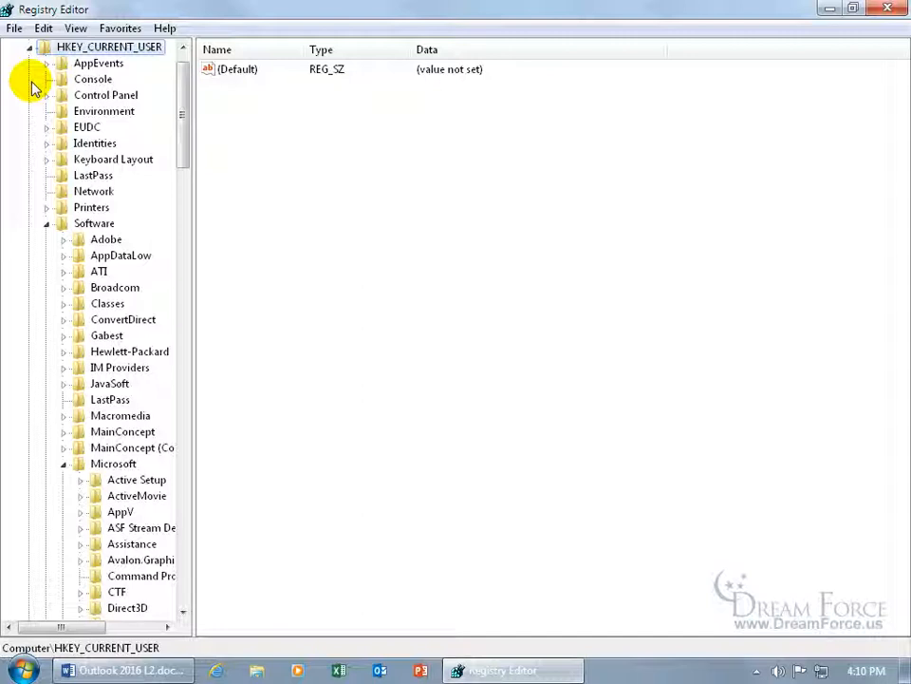
pyautogui.click(95, 222)
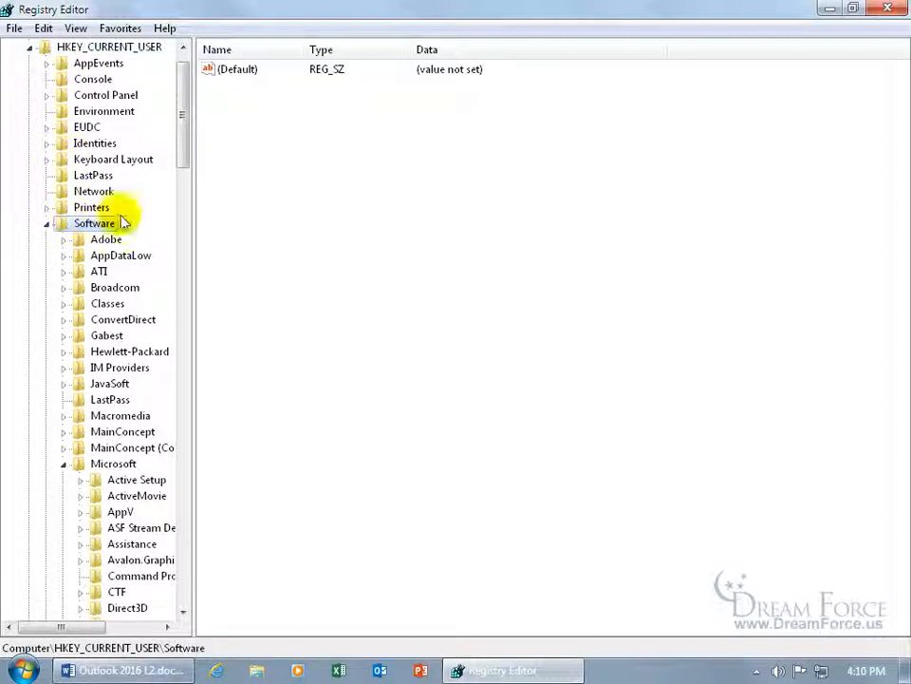
pyautogui.scroll(-3)
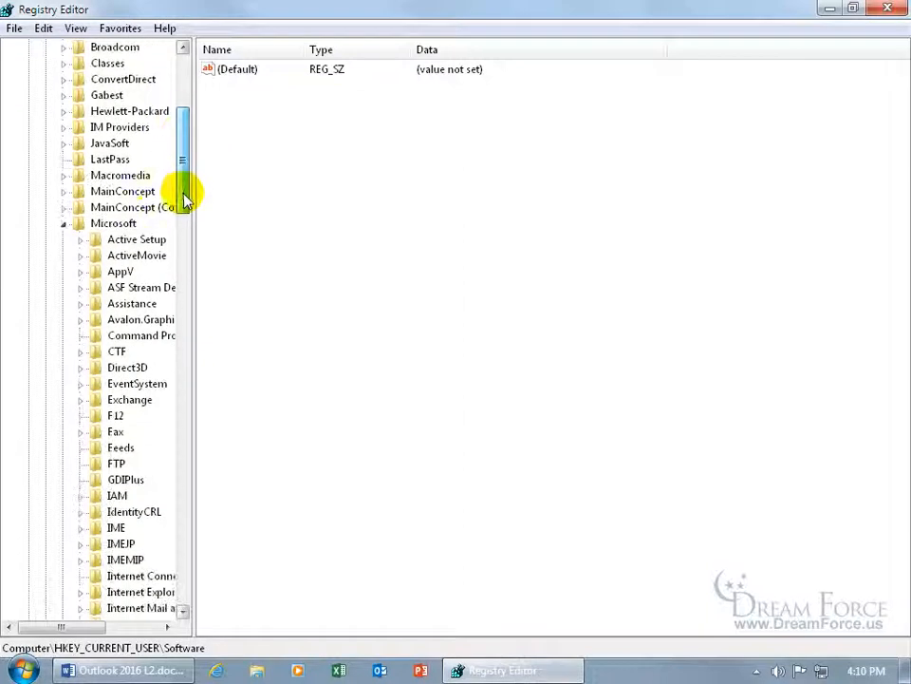
pyautogui.click(114, 222)
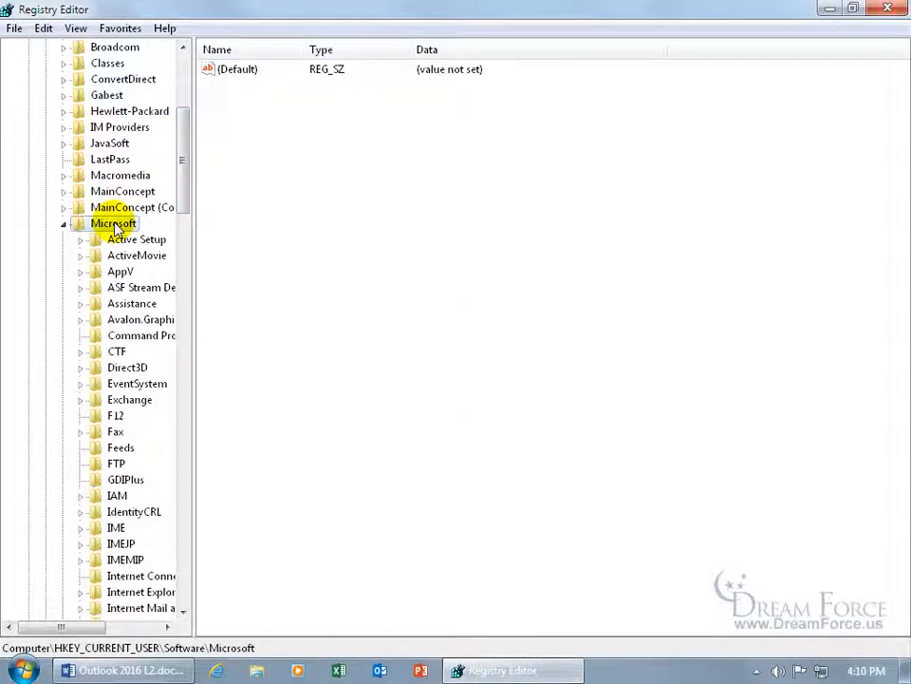
pyautogui.moveTo(104, 230)
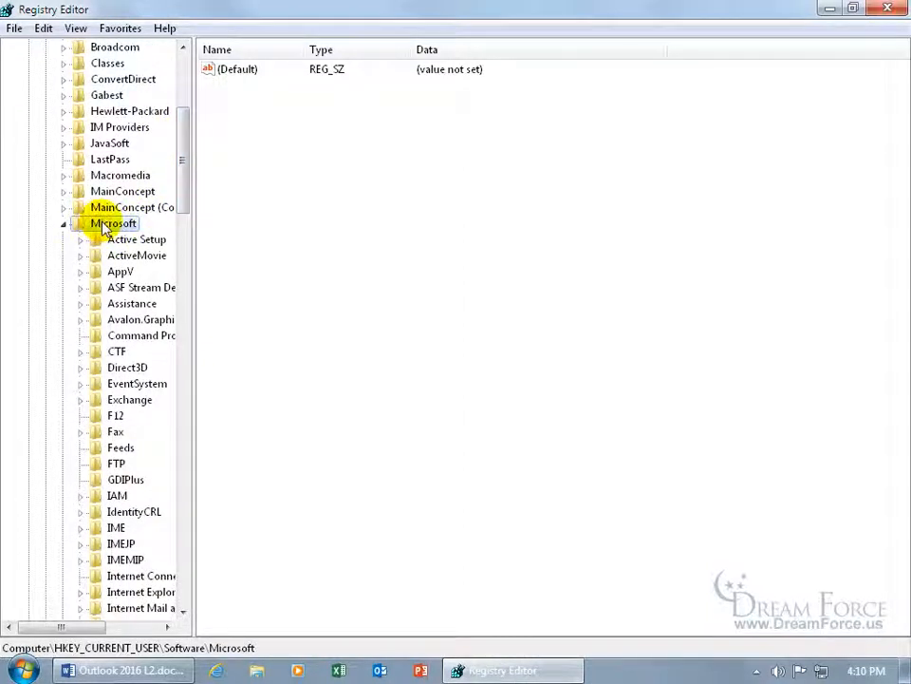
pyautogui.scroll(-3)
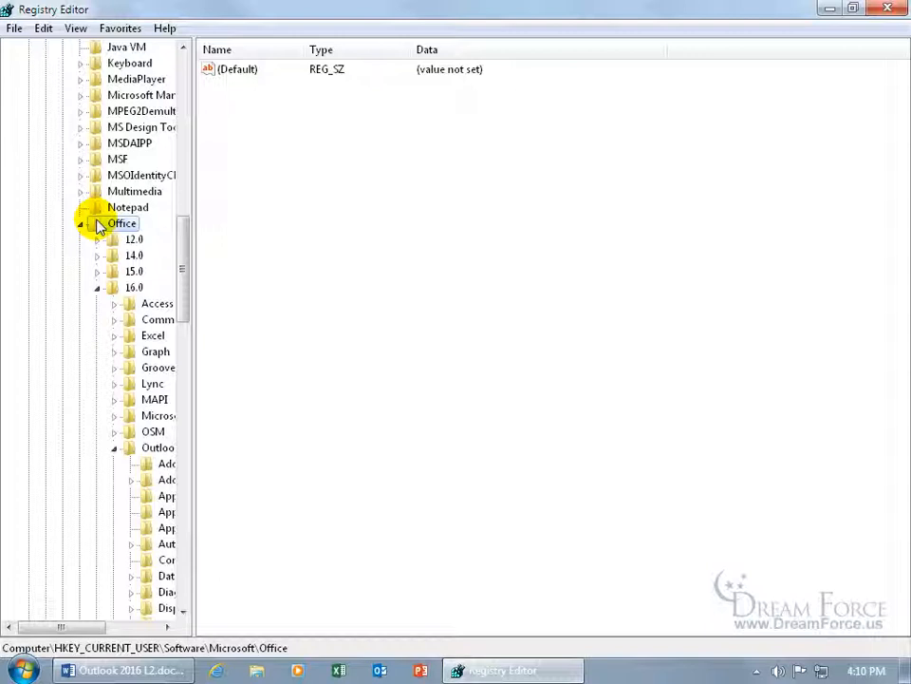
pyautogui.click(133, 287)
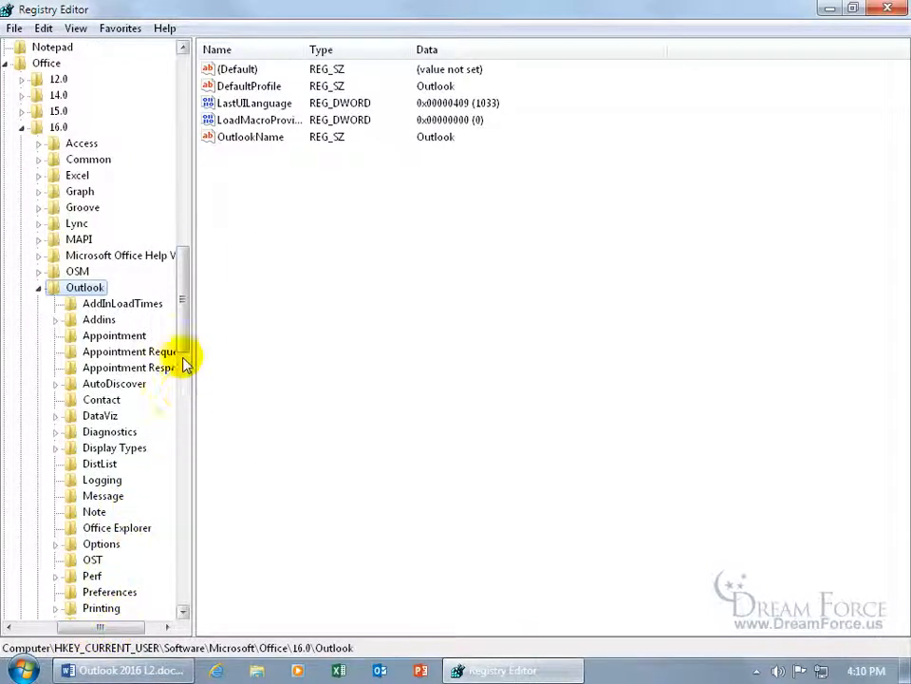
pyautogui.scroll(-3)
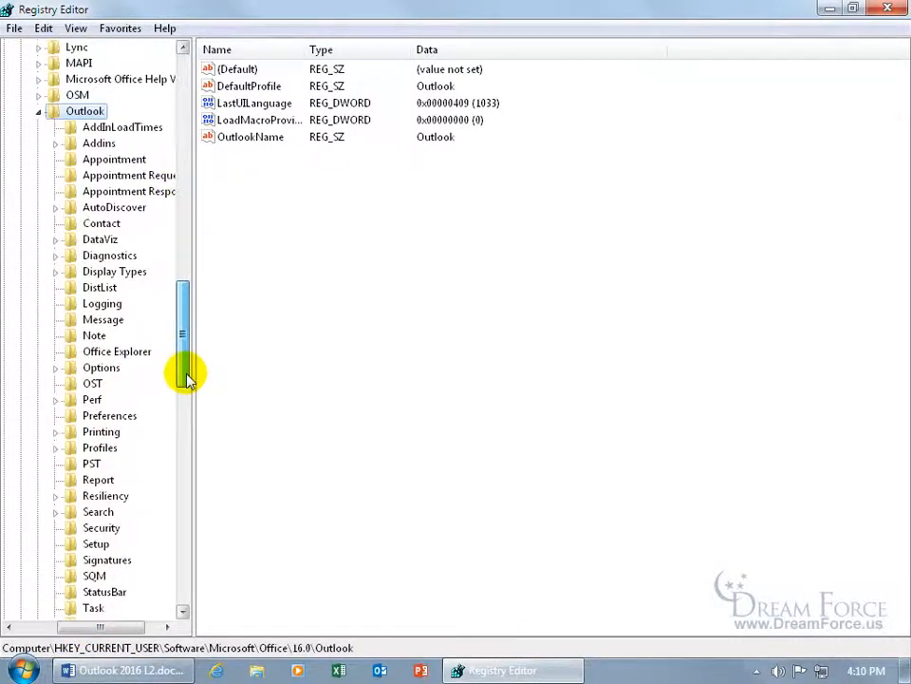
pyautogui.scroll(-3)
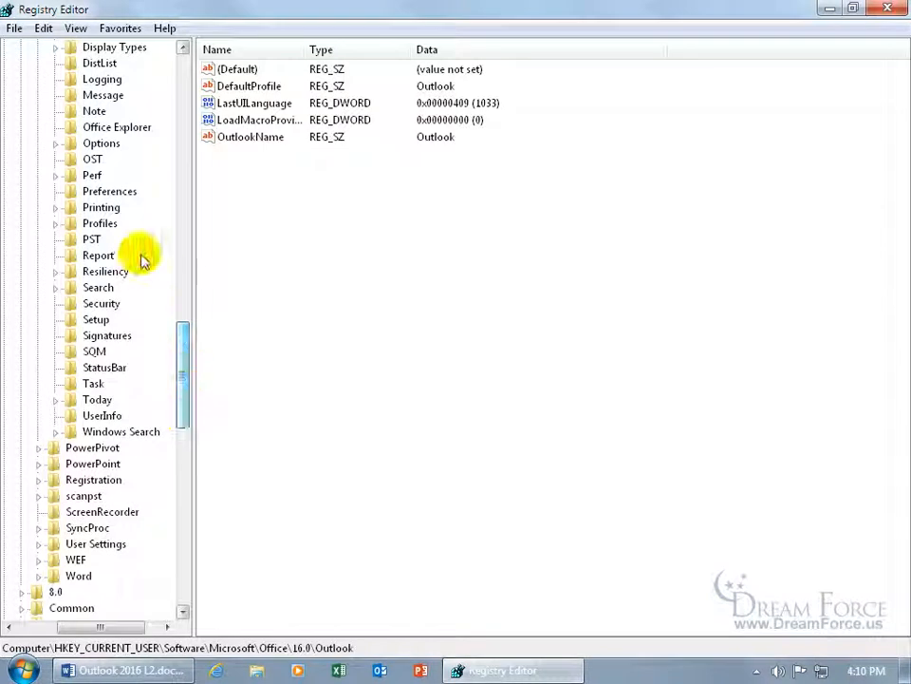
# Under Outlook Preferences, create a new DWORD (32-bit) value named MaximumAttachmentSize
pyautogui.click(110, 190)
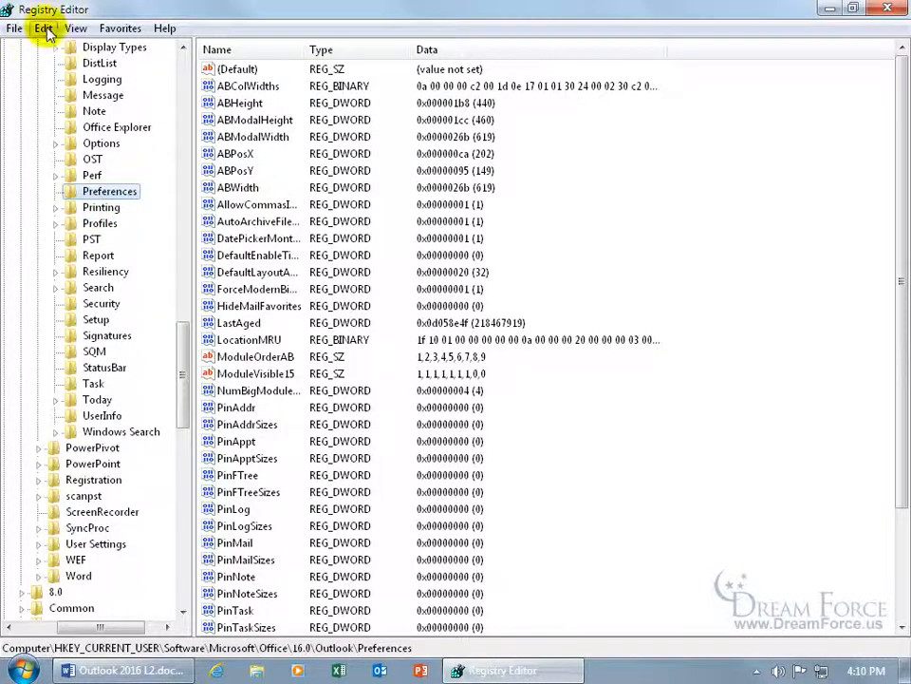
pyautogui.click(42, 29)
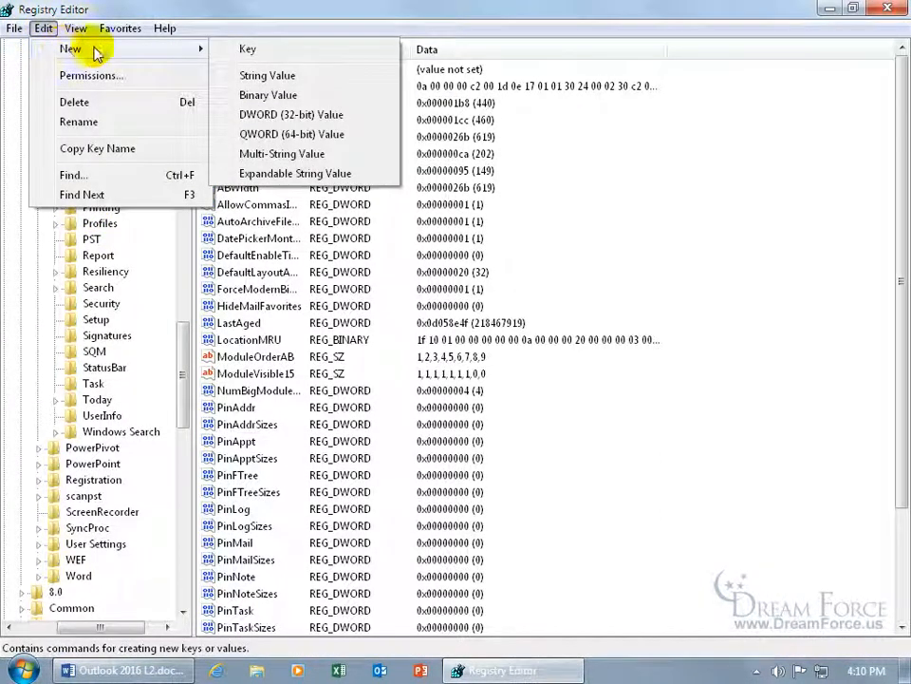
pyautogui.moveTo(293, 114)
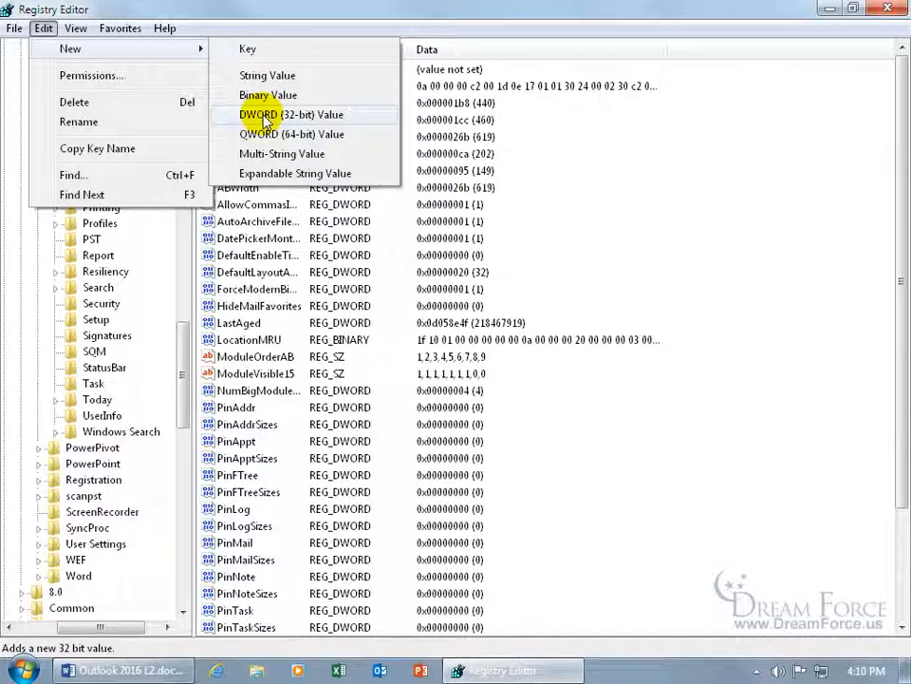
pyautogui.click(293, 114)
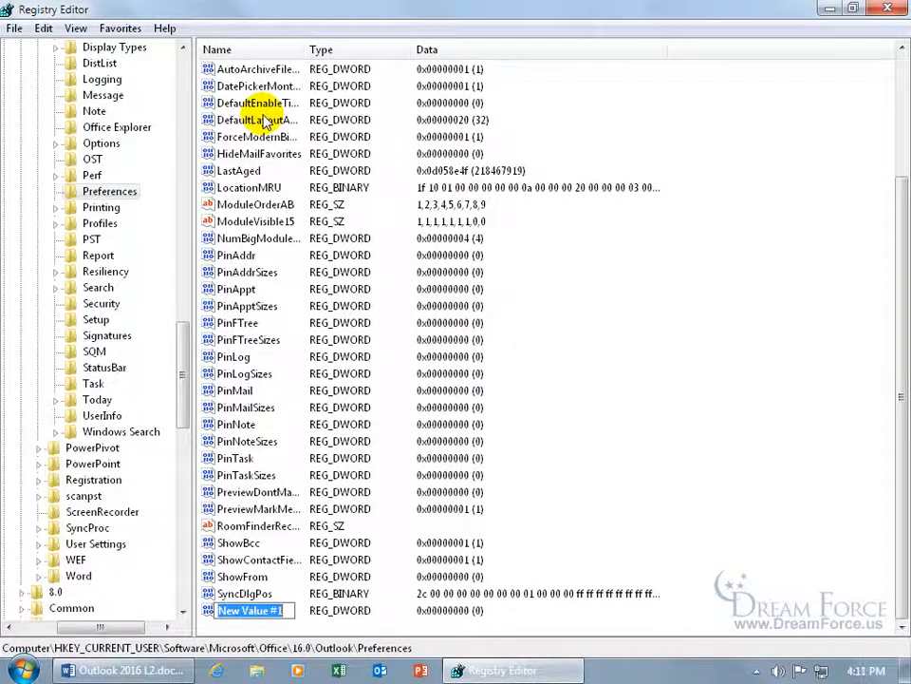
pyautogui.moveTo(269, 631)
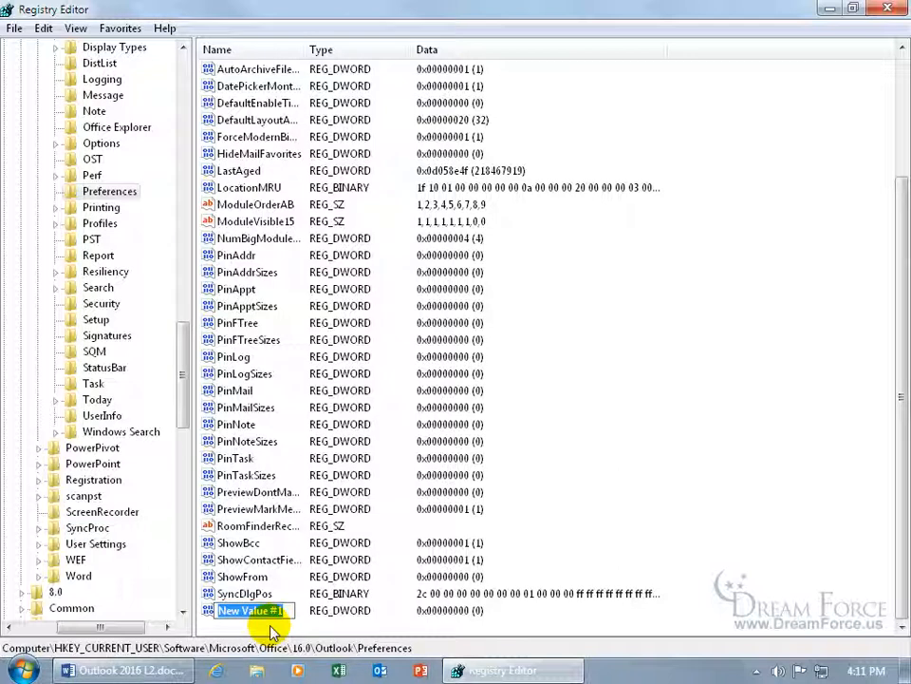
pyautogui.write('MaximumAttachment')
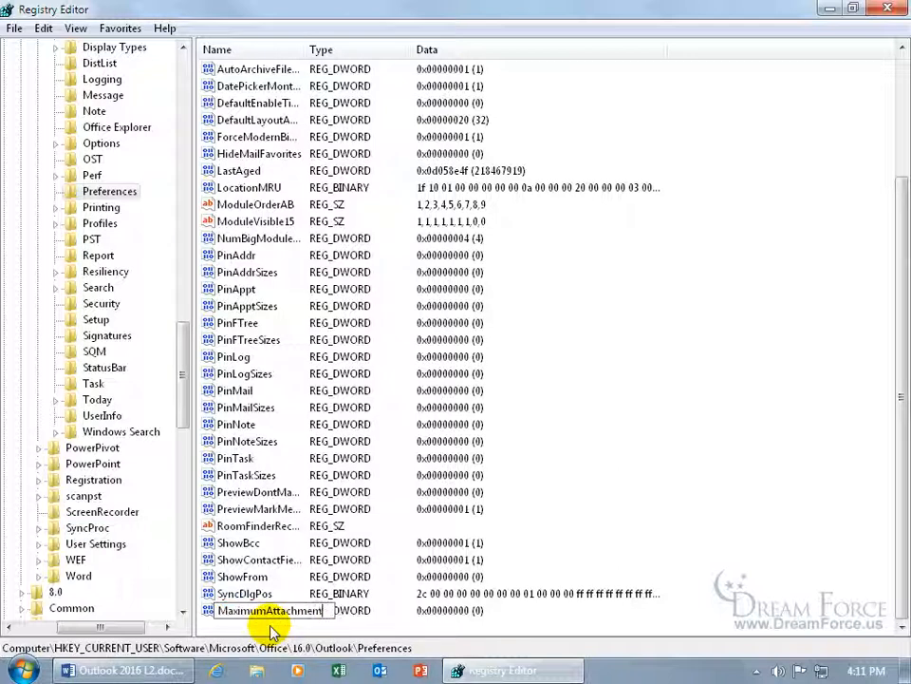
pyautogui.write('Size')
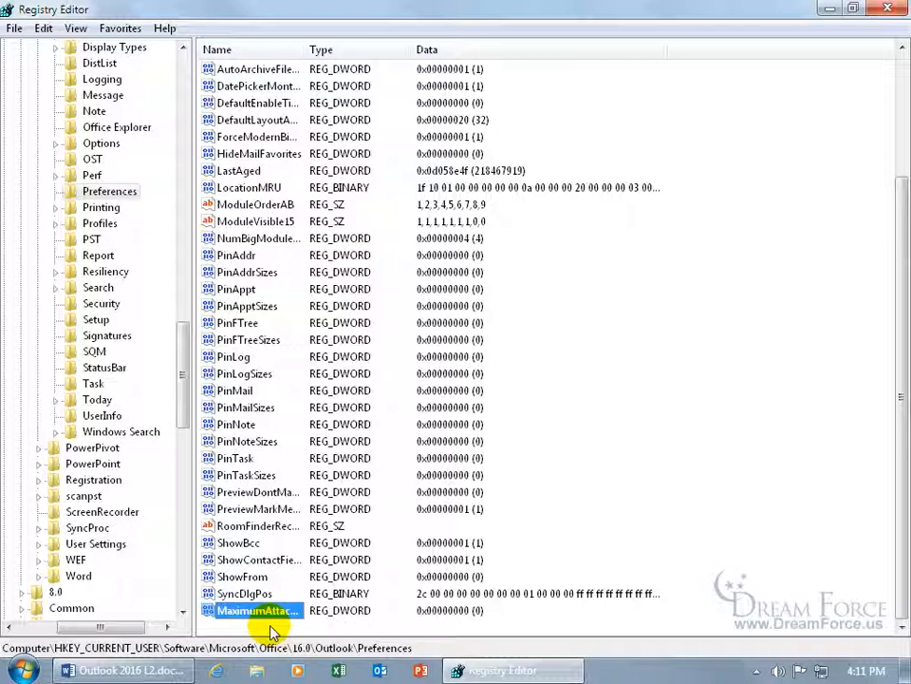
# Commit the MaximumAttachmentSize name and dismiss the value's context menu
pyautogui.rightClick(256, 609)
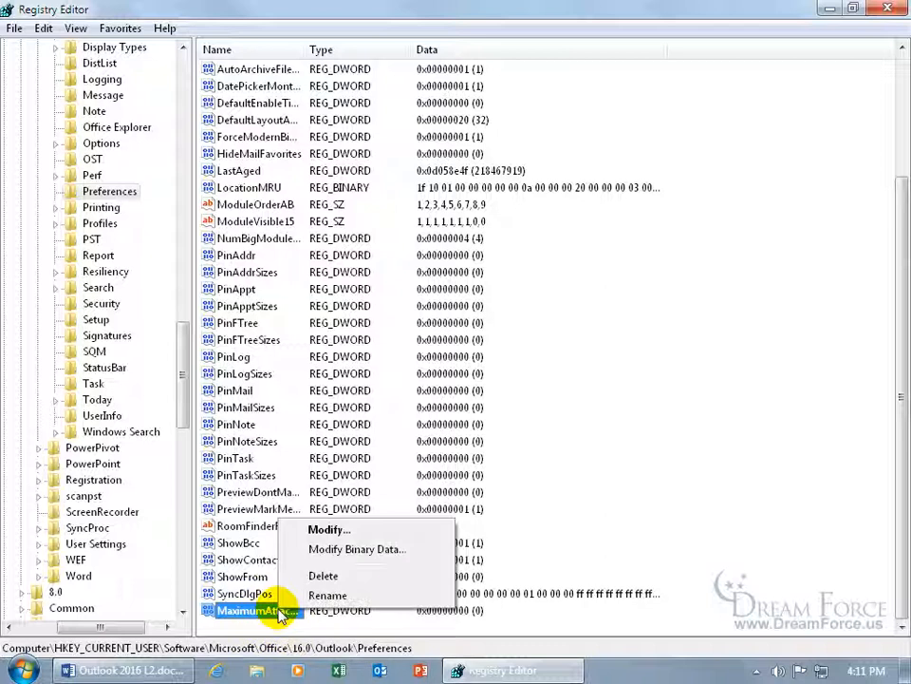
pyautogui.click(327, 597)
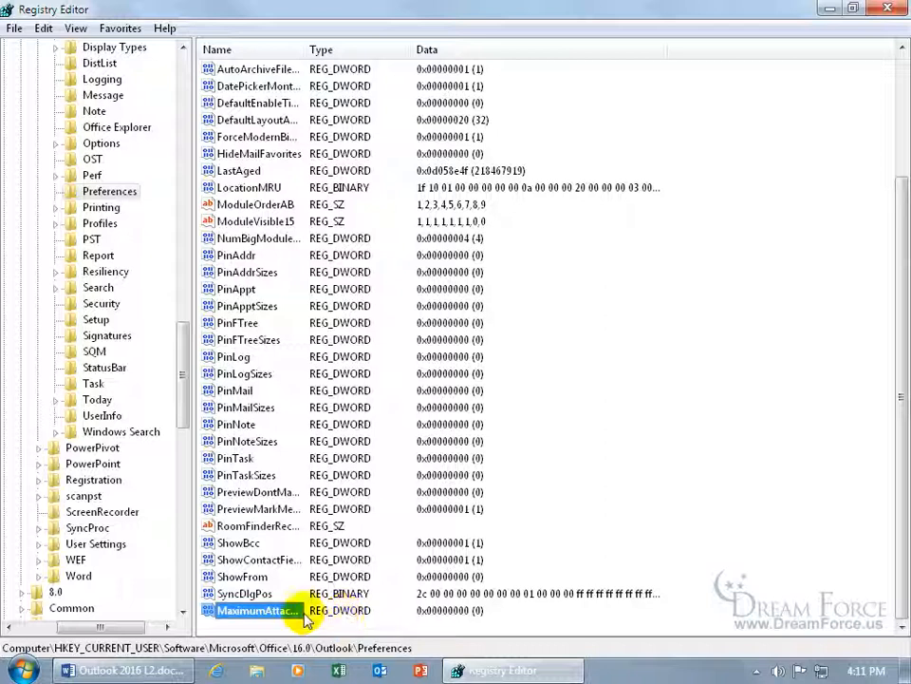
# Edit MaximumAttachmentSize and confirm its value data as 0
pyautogui.doubleClick(256, 609)
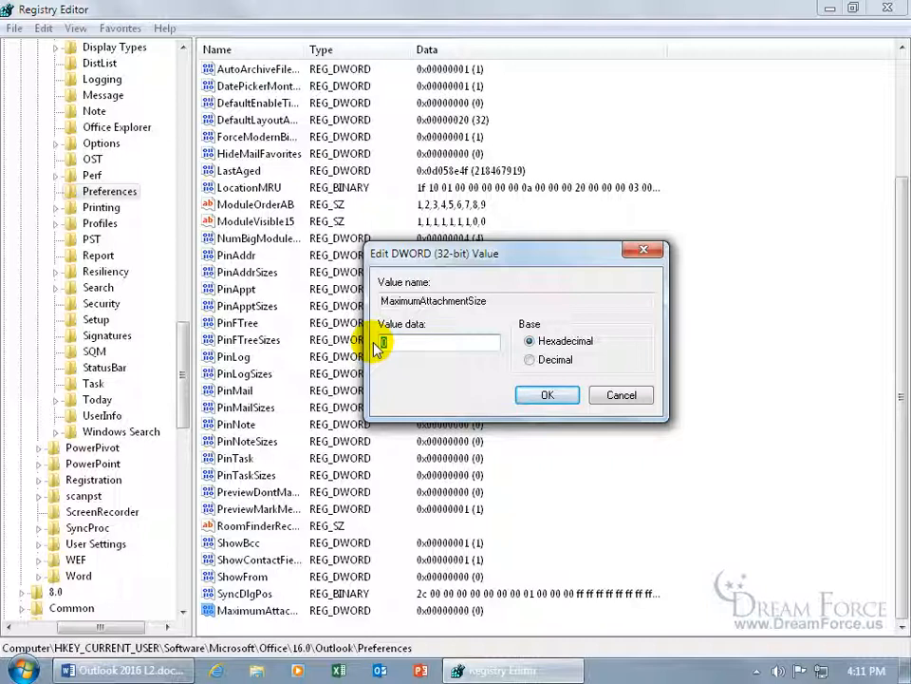
pyautogui.write('30')
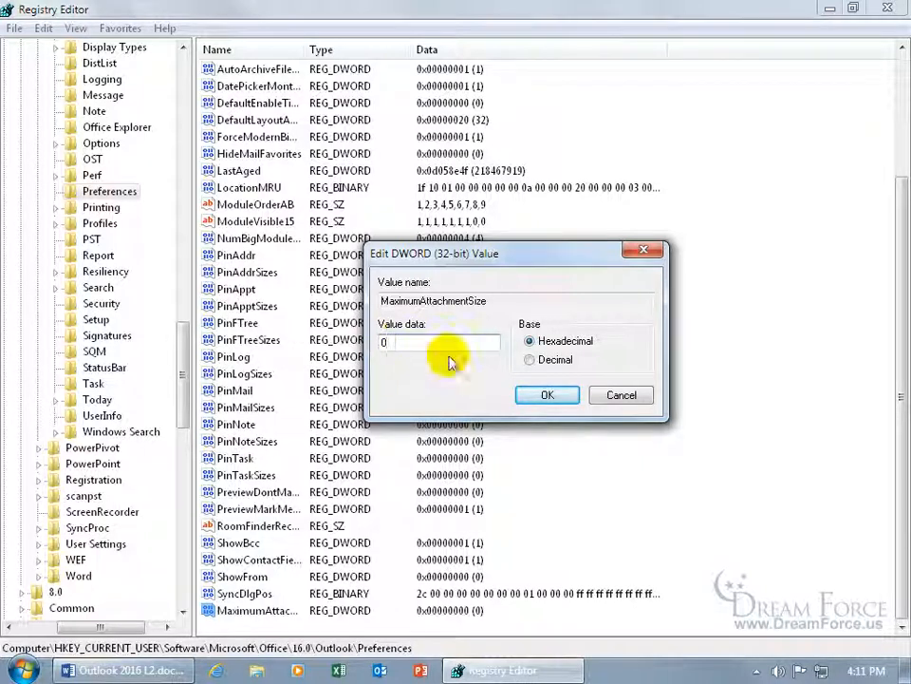
pyautogui.click(547, 395)
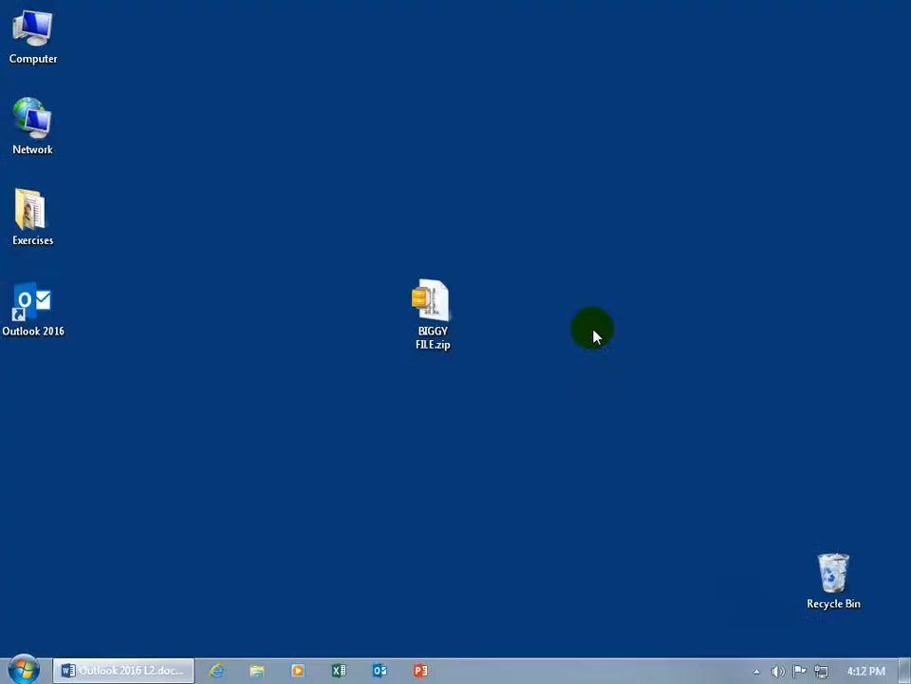
# Relaunch Outlook 2016 from the desktop and accept the Outlook profile to reach the Inbox
pyautogui.click(34, 306)
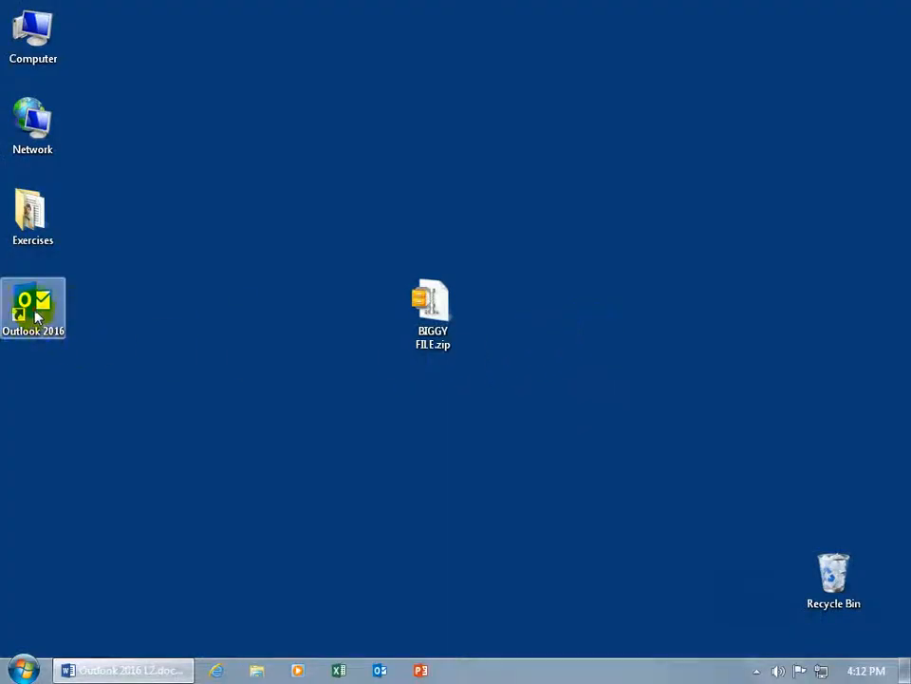
pyautogui.doubleClick(35, 308)
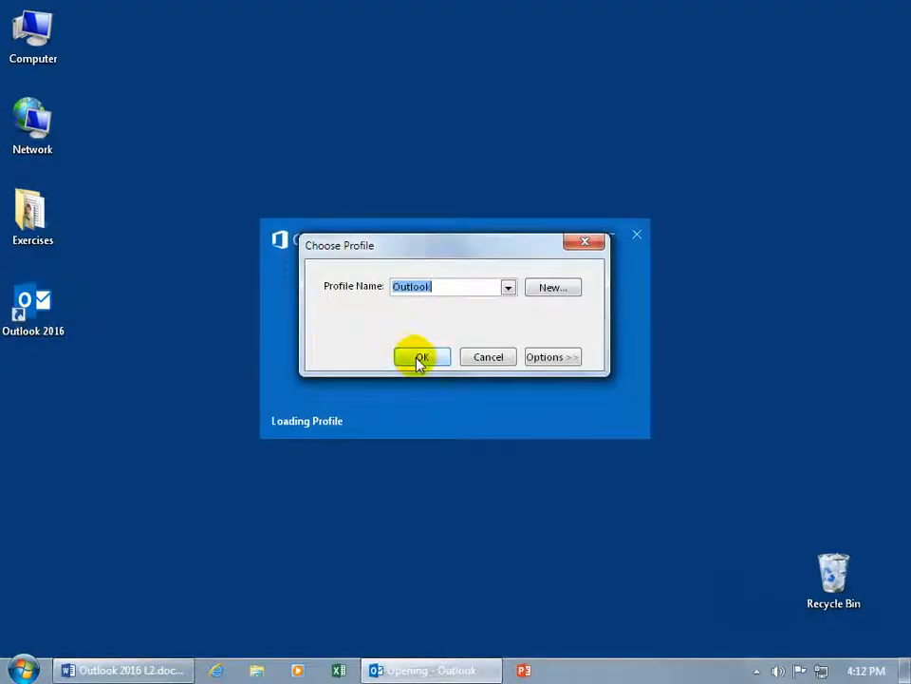
pyautogui.click(421, 357)
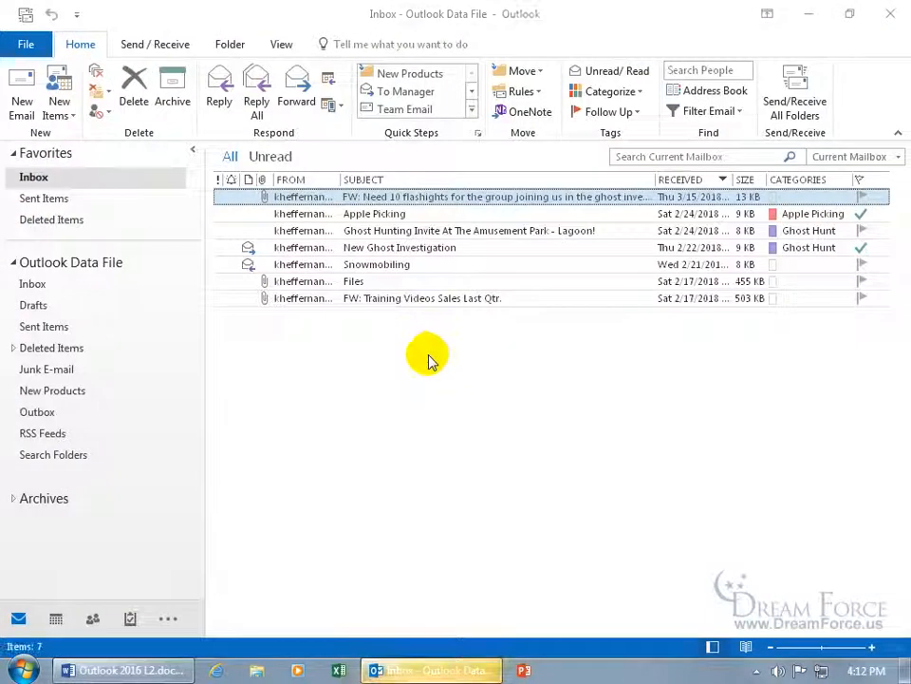
# Attach BIGGY FILE.zip (336 MB) to a new Outlook email with no size warning
pyautogui.click(21, 91)
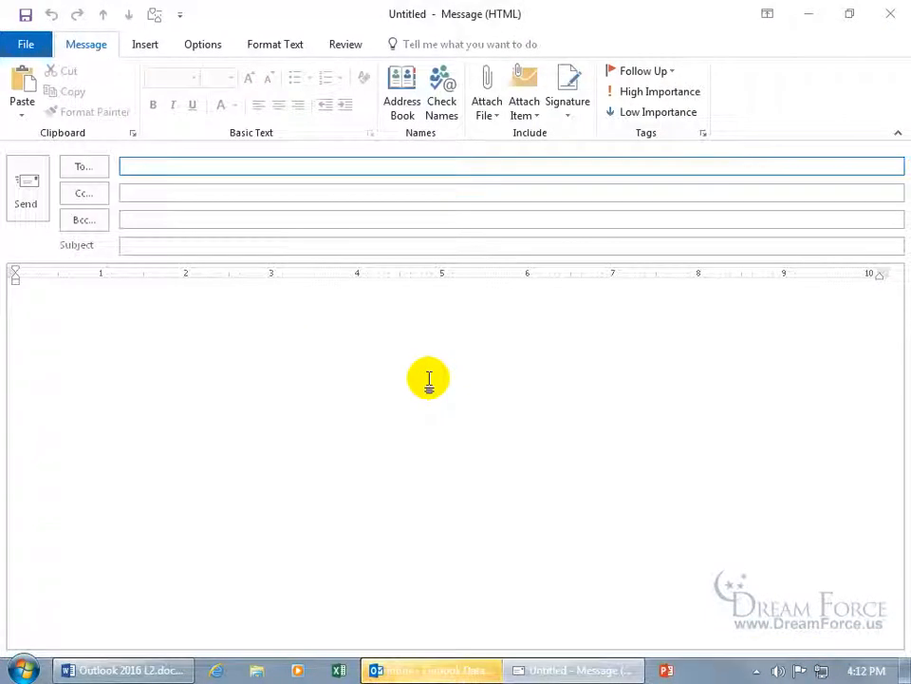
pyautogui.click(145, 44)
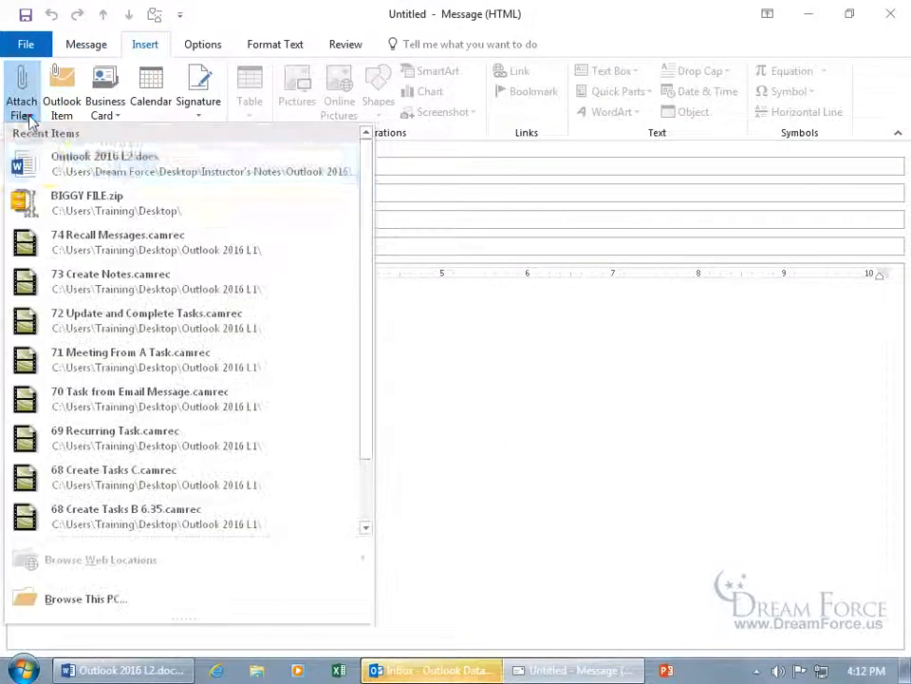
pyautogui.click(88, 193)
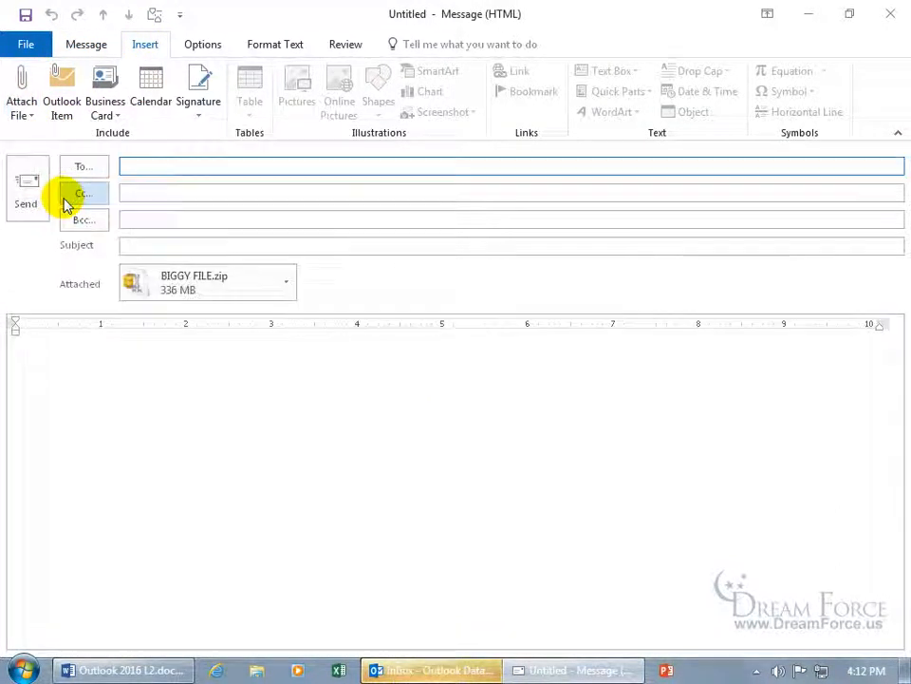